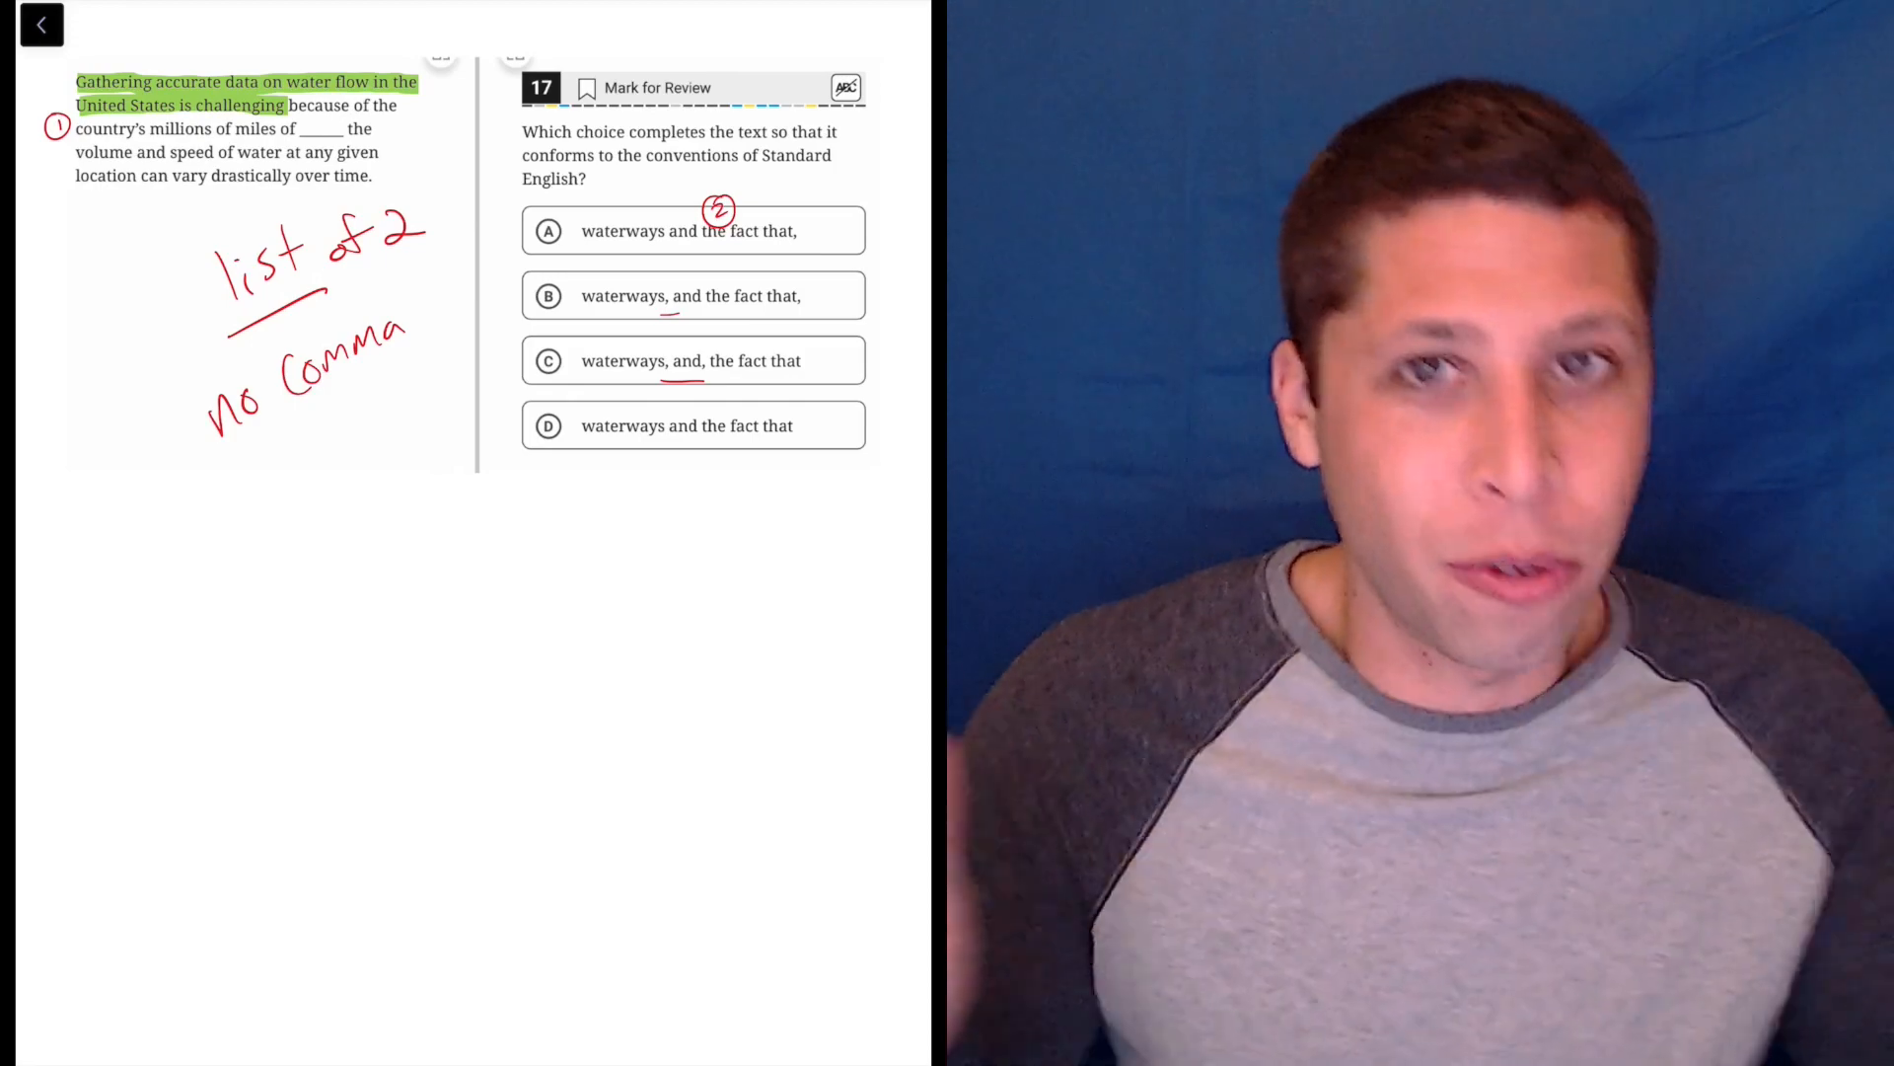
# Step: Circle choice D, 'waterways and the fact that', in red on question 17
pyautogui.click(549, 426)
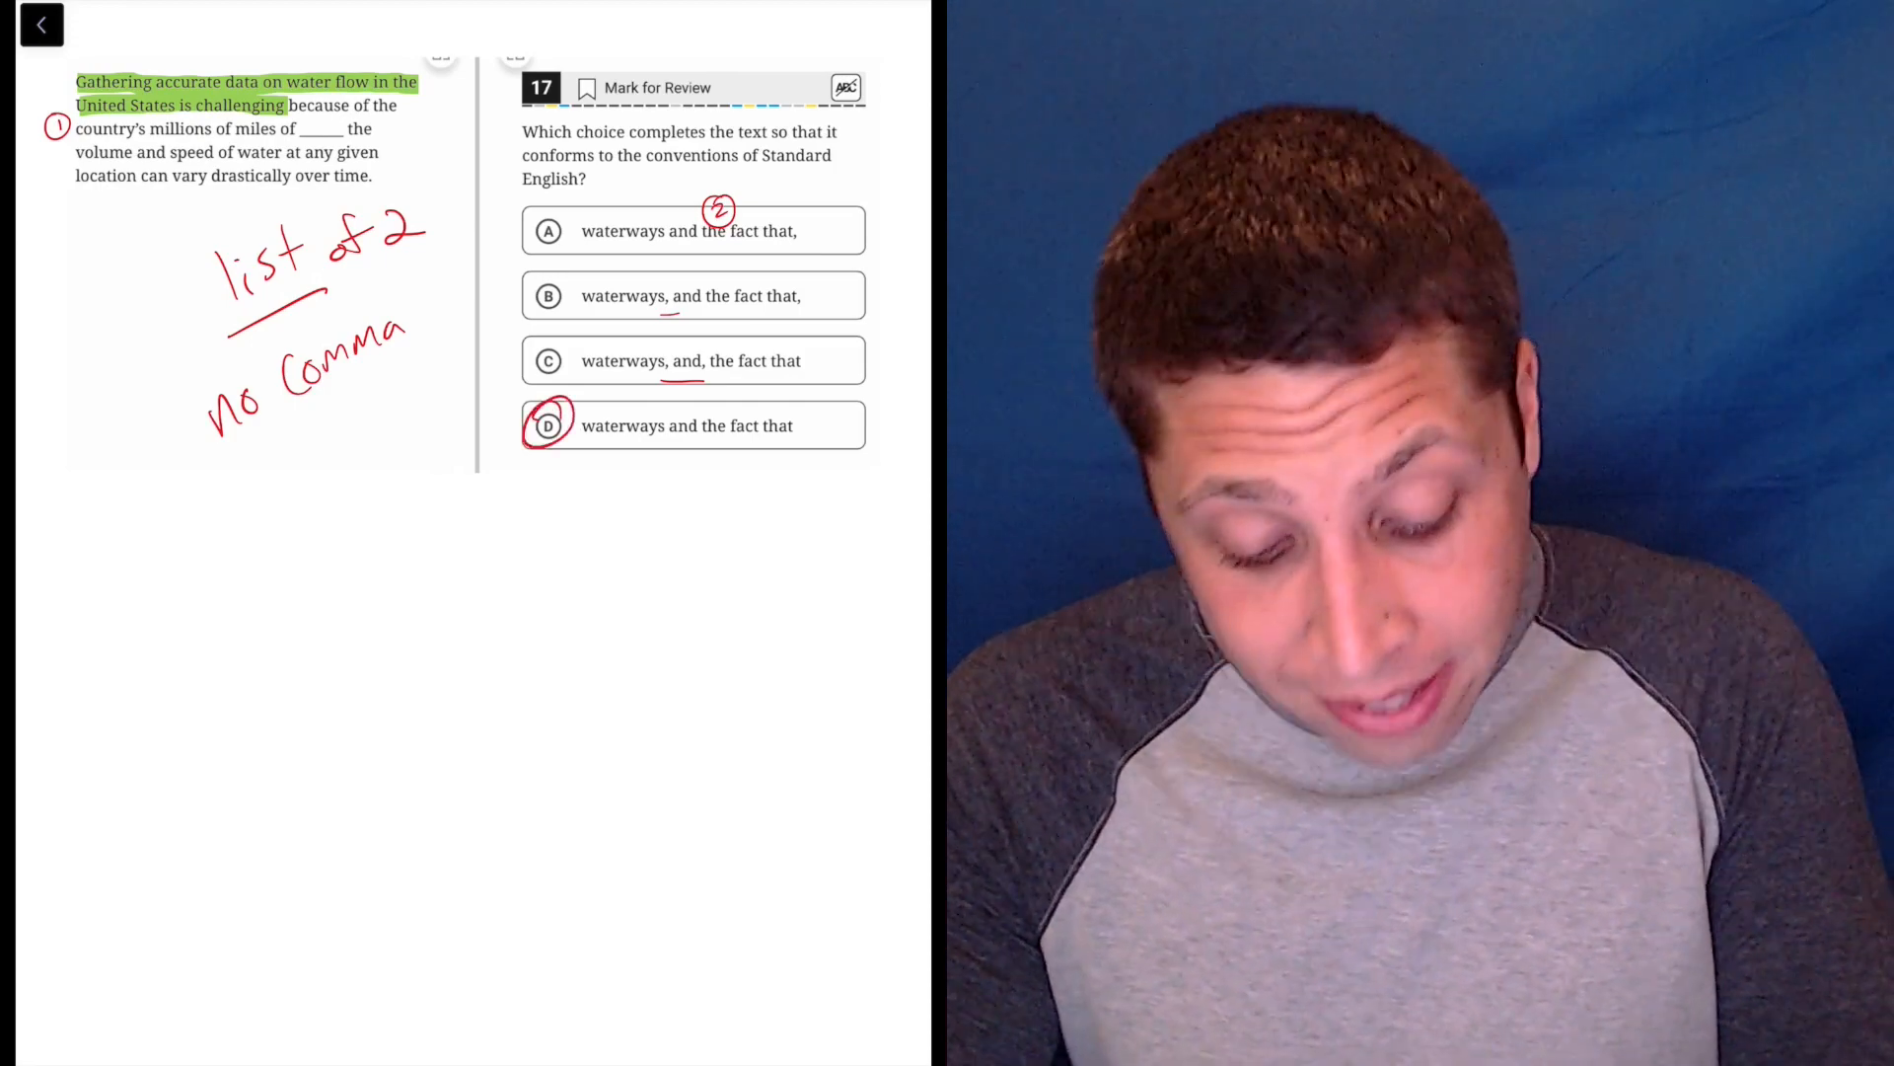